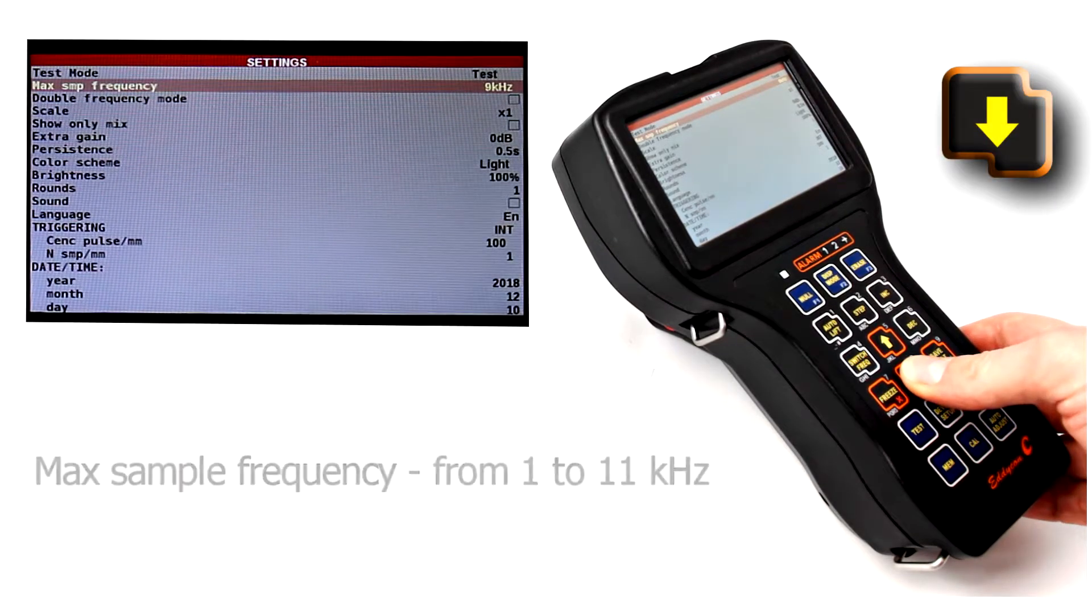
# Move the settings selection down from Max smp frequency to Double frequency mode
pyautogui.click(888, 371)
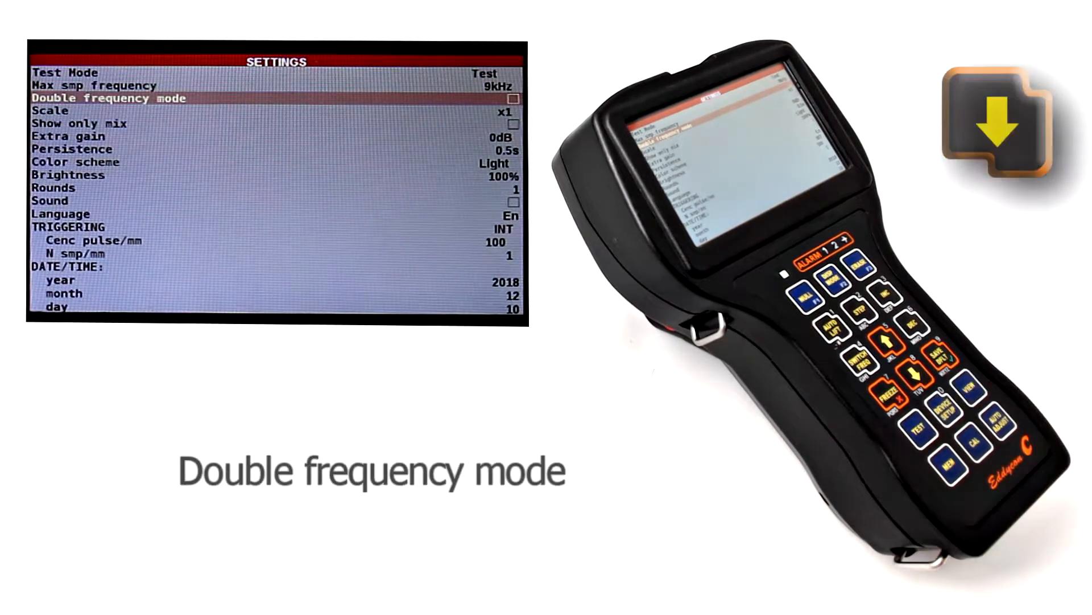